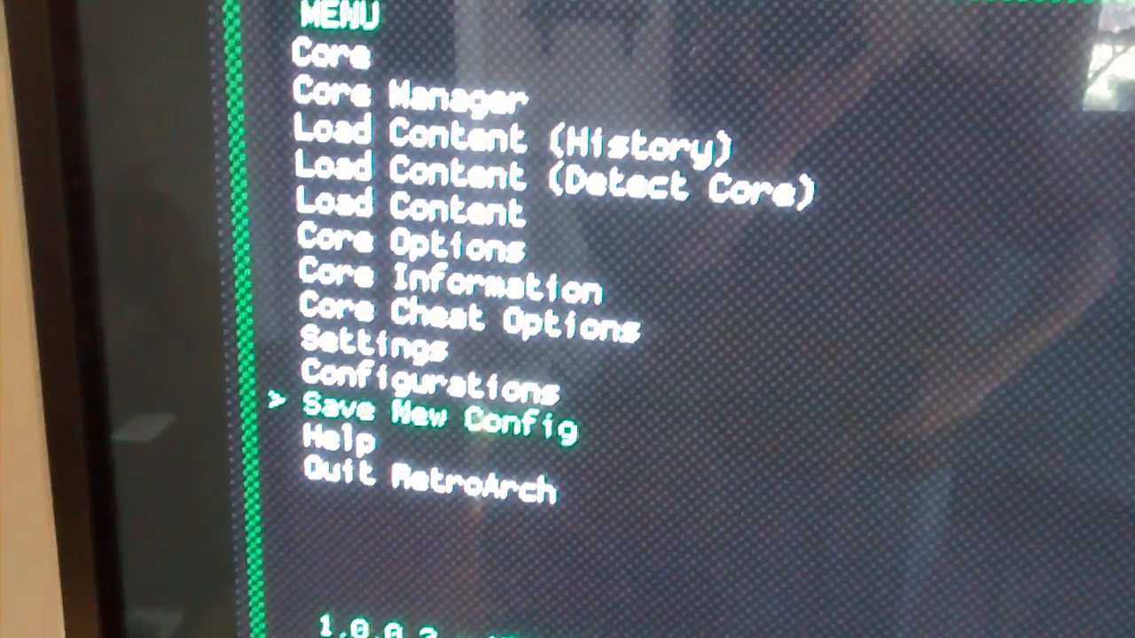
- Look through the Settings categories, return to the main menu, and start Load Content (Detect Core)
key(up)
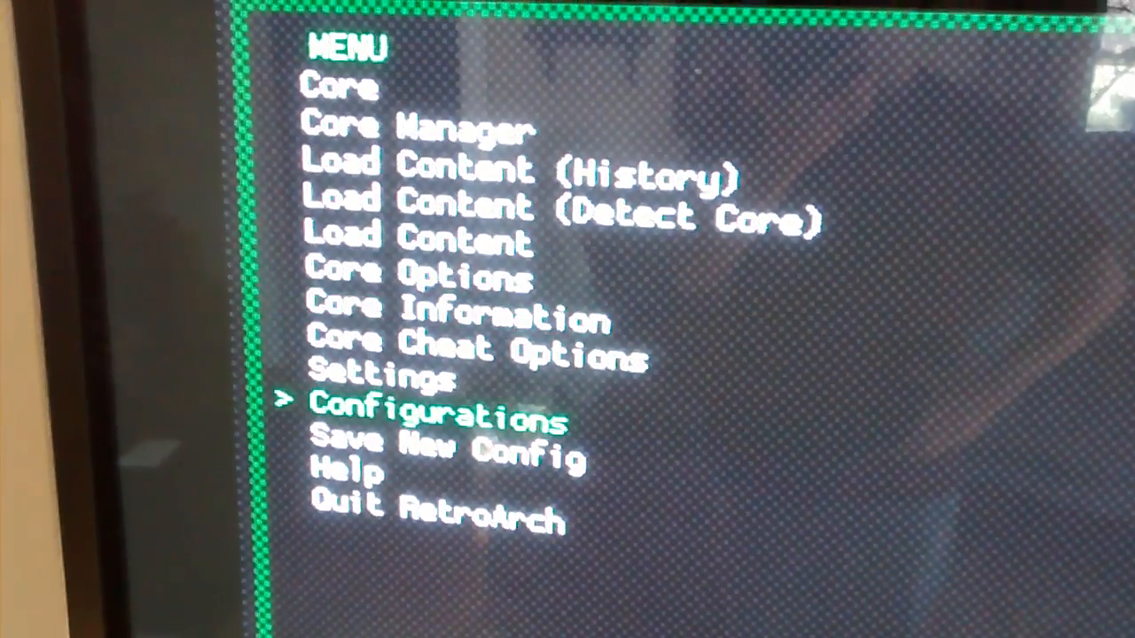
key(Up)
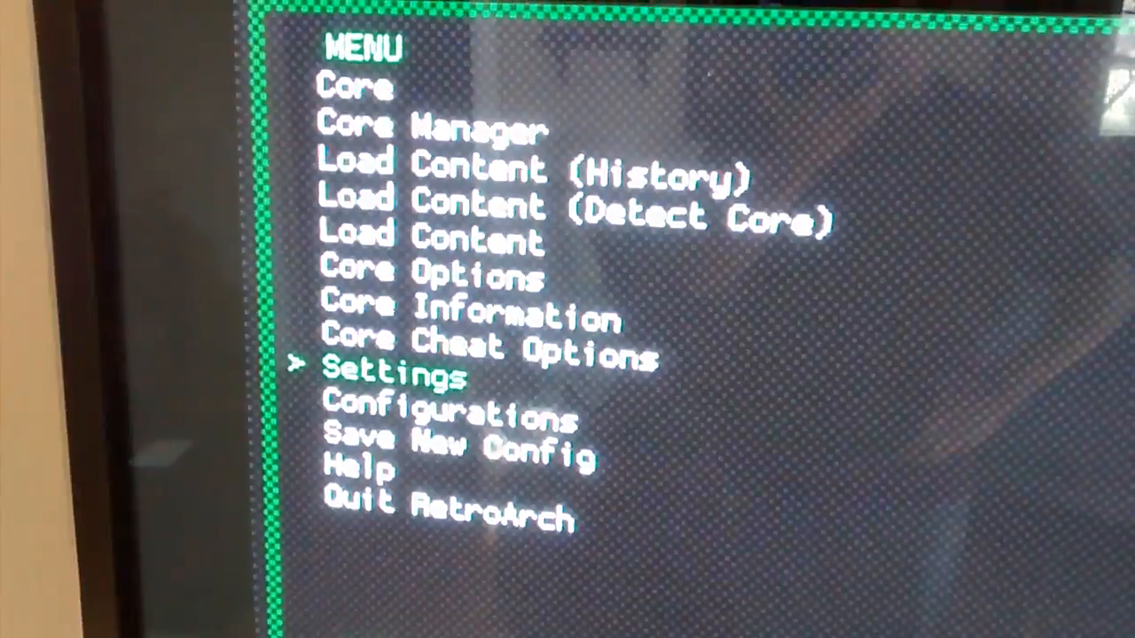
click(391, 375)
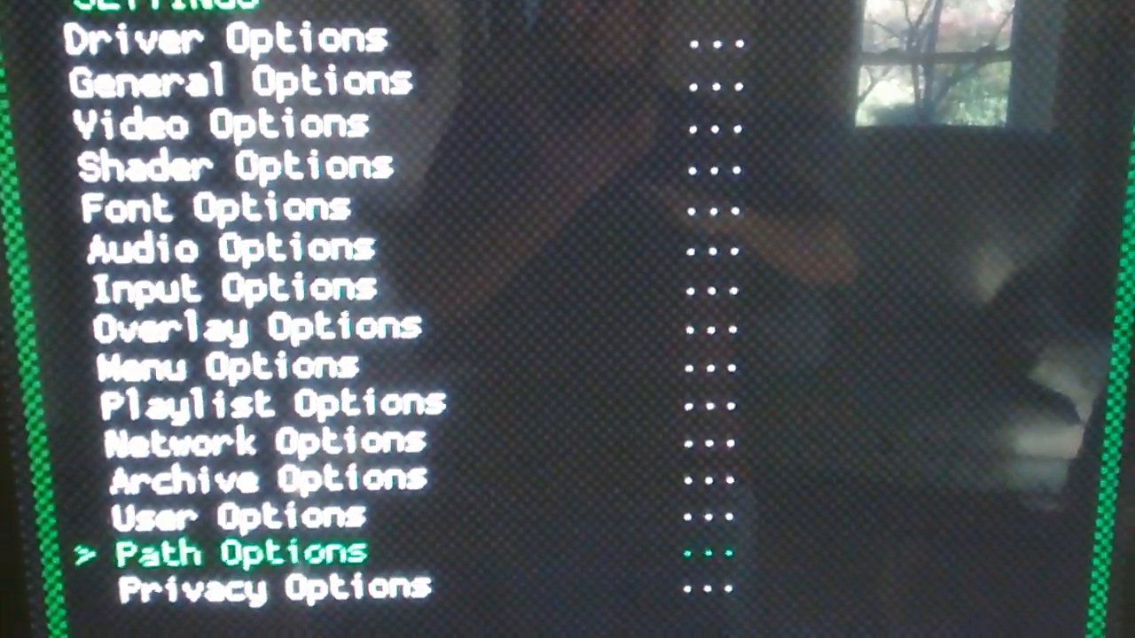
click(235, 551)
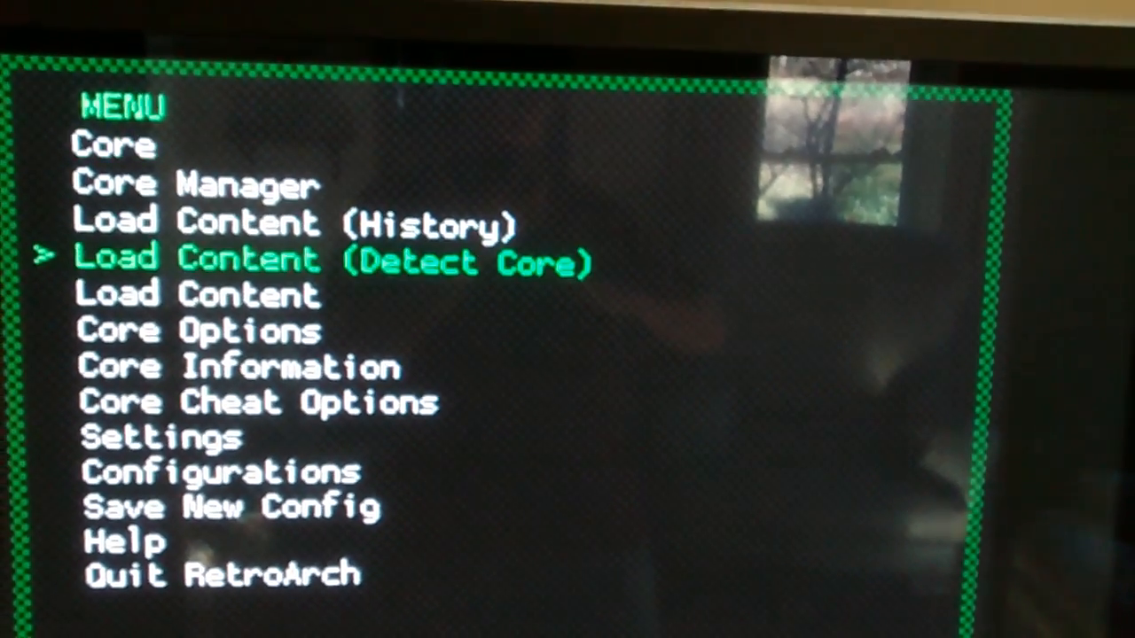
key(Up)
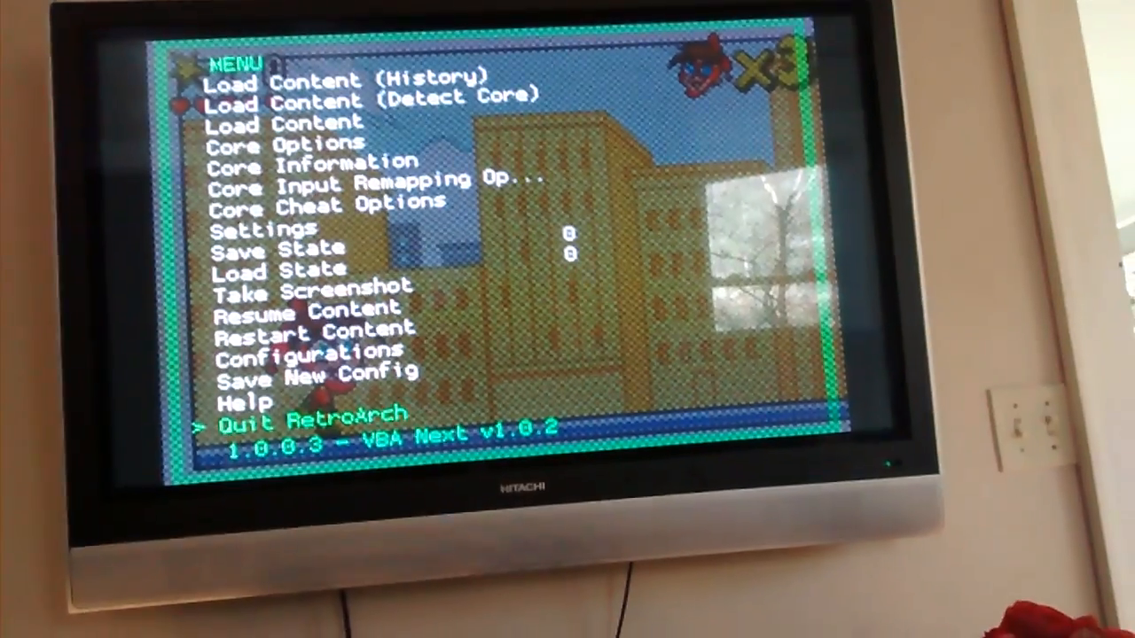
- Pick Sega MS/GG/MD/CD (Genesis Plus GX) from the core list and start loading a game
key(up)
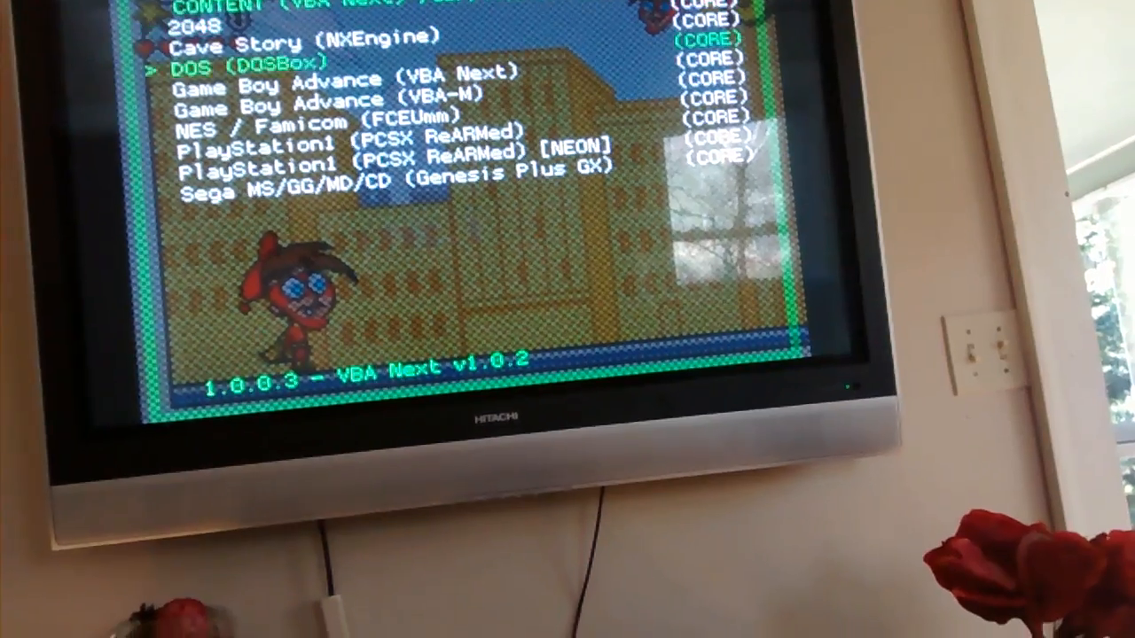
key(down)
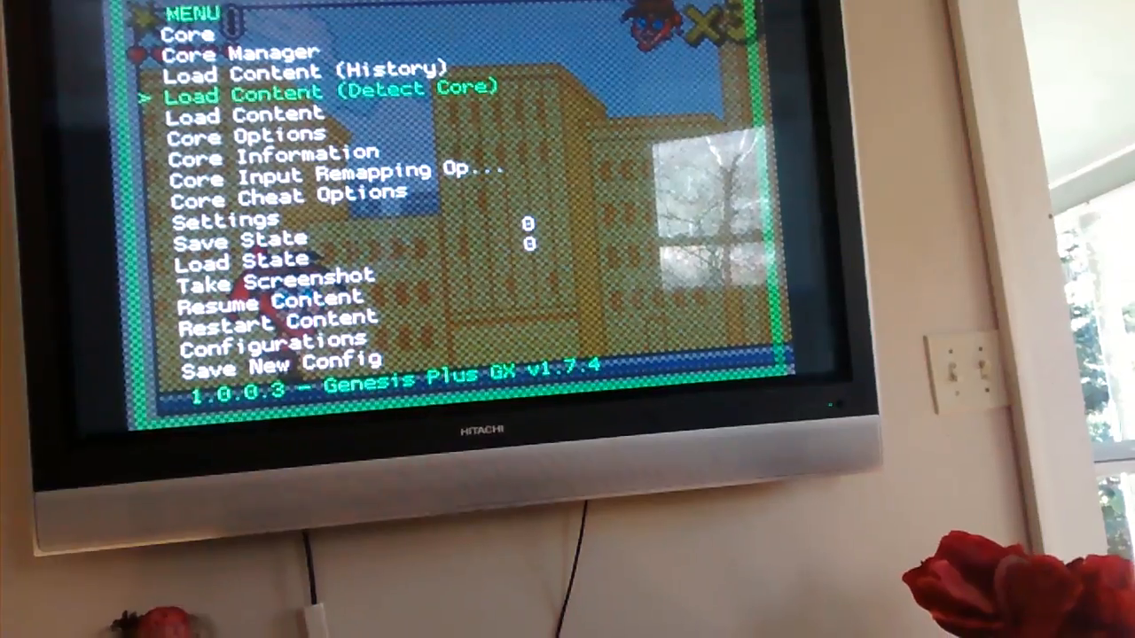
key(down)
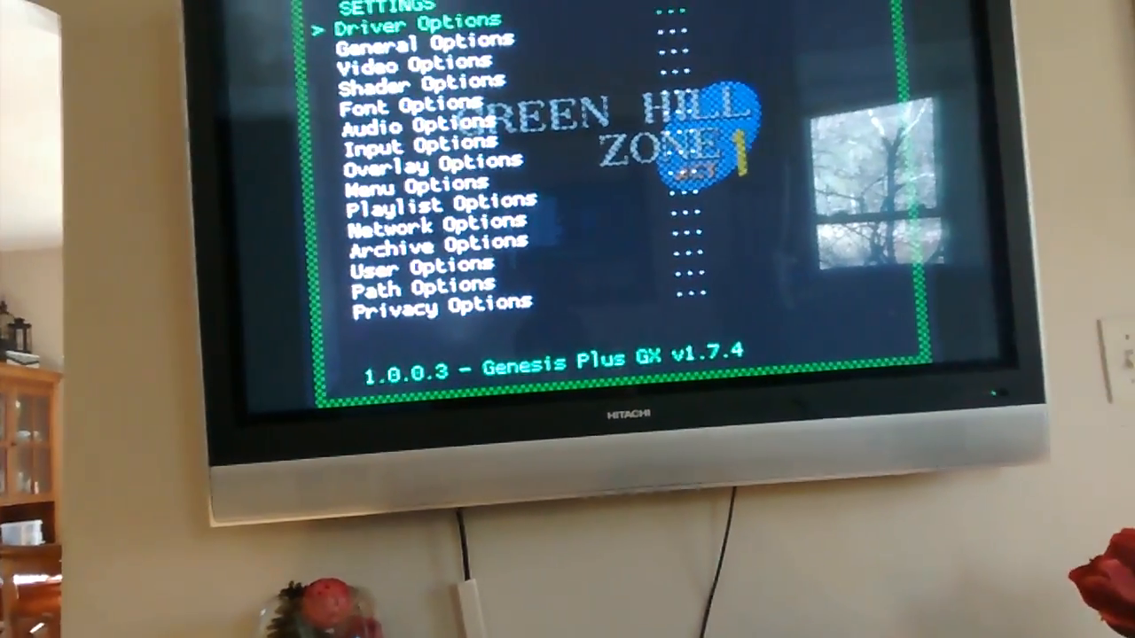
- Open General Options and move down to the Rewind settings
key(Down)
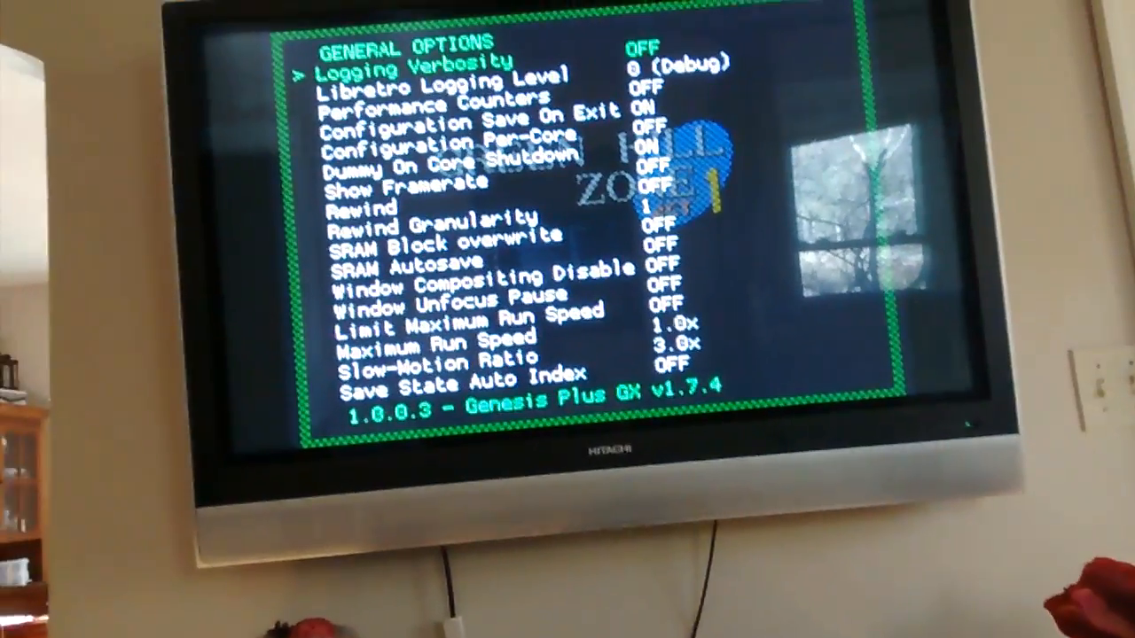
key(Down)
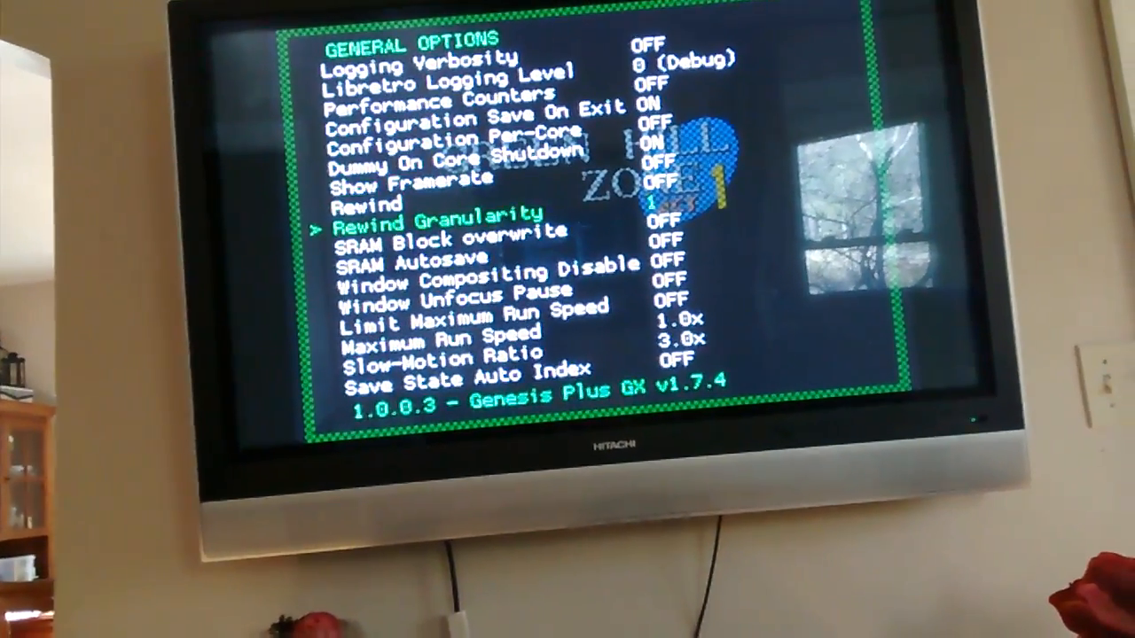